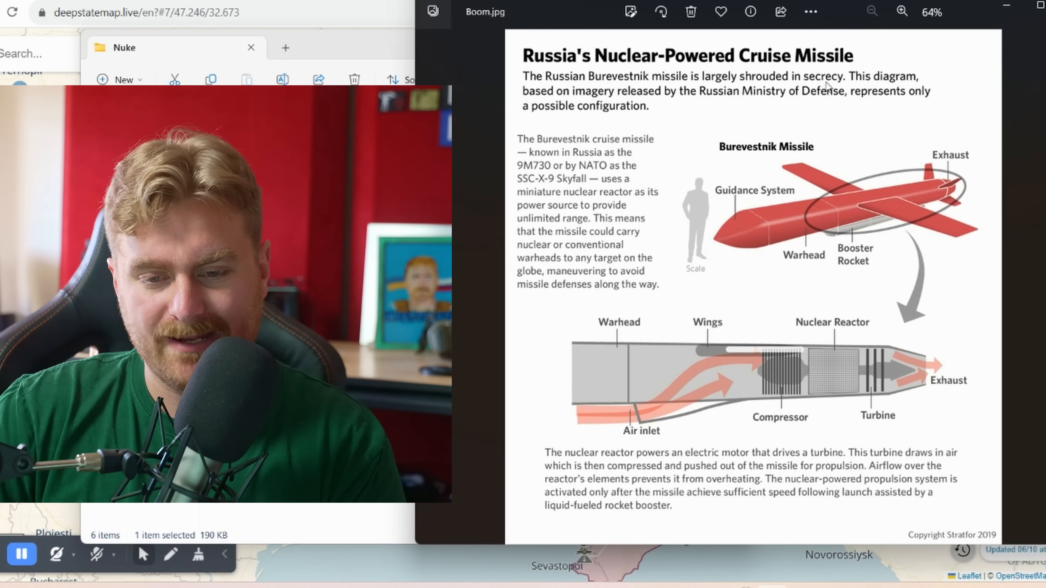
mouse_move(738, 105)
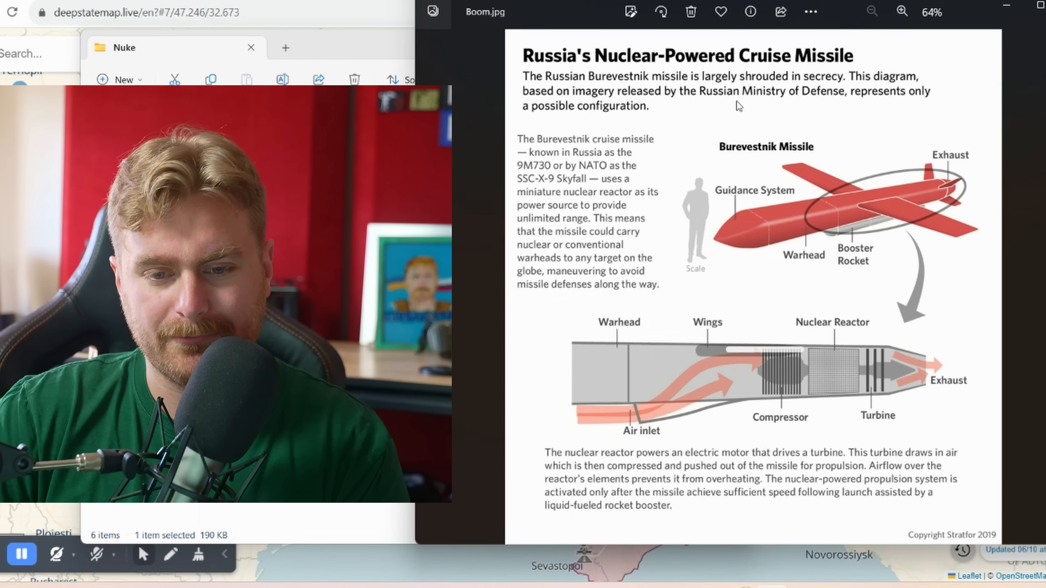
mouse_move(716, 152)
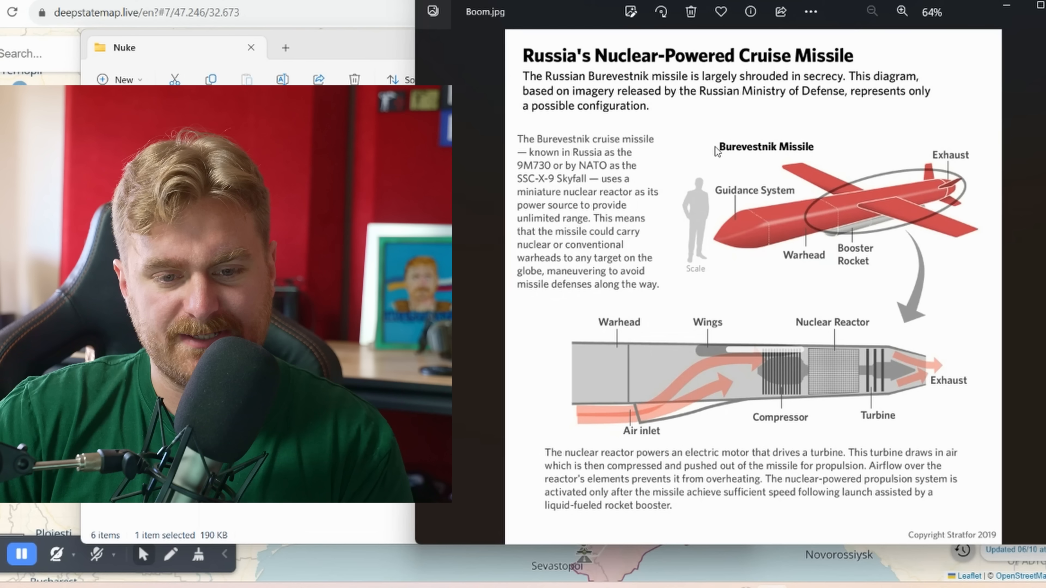
mouse_move(921, 216)
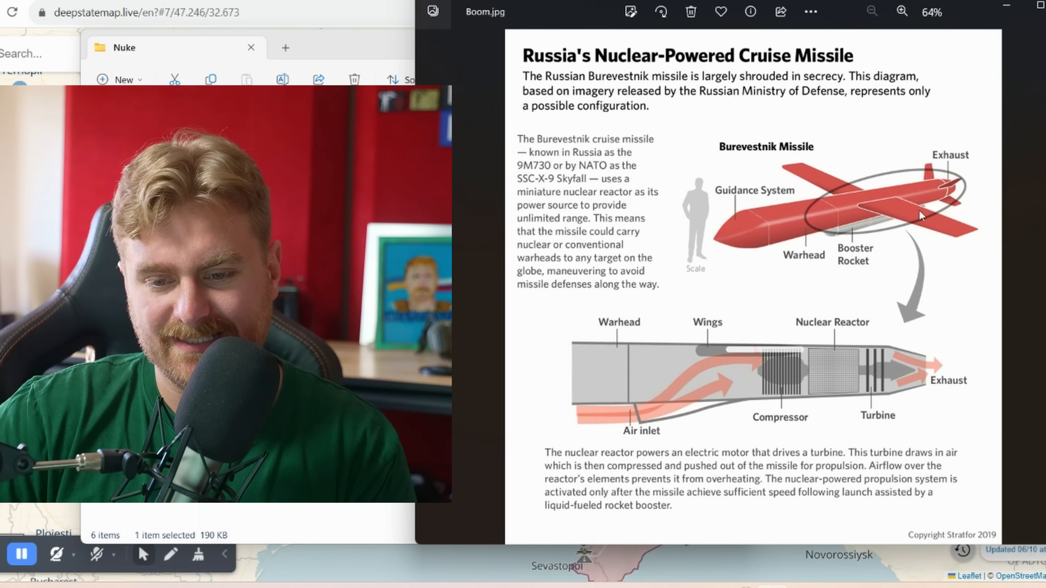
mouse_move(818, 230)
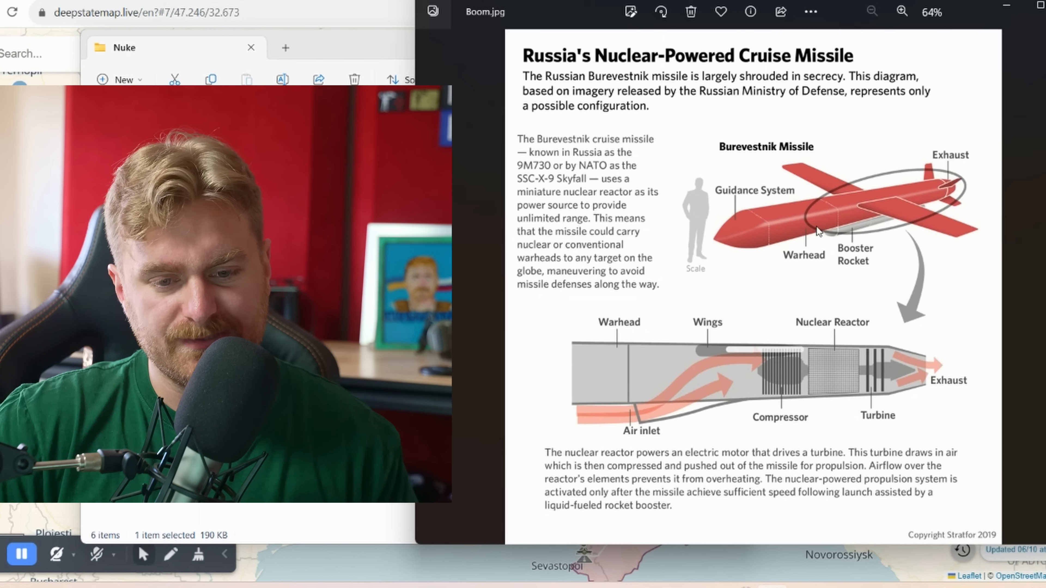
Step: Enlarge the Burevestnik missile diagram Boom.jpg from 64% to 71% zoom
left_click(901, 12)
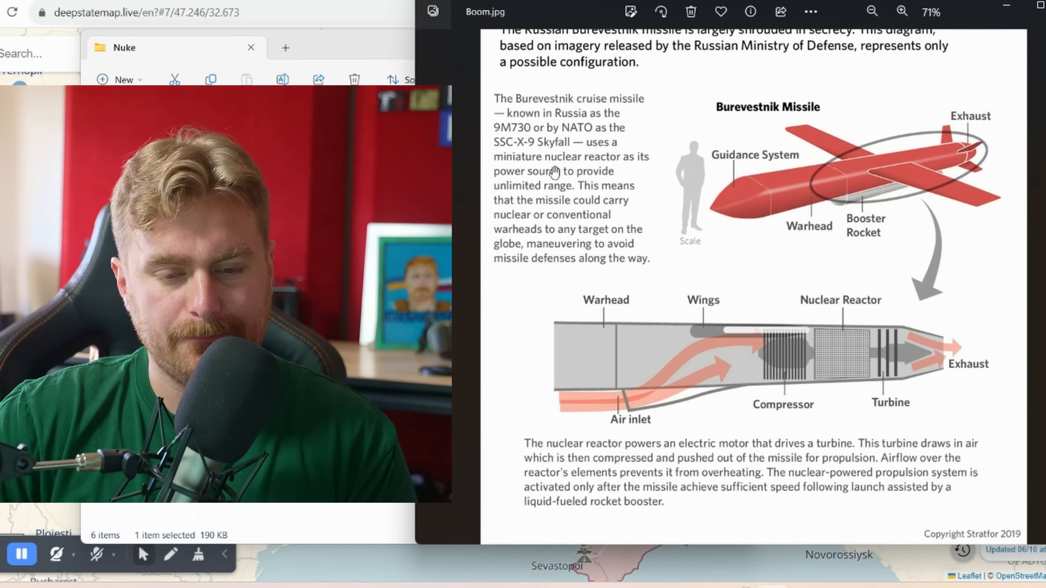
mouse_move(659, 177)
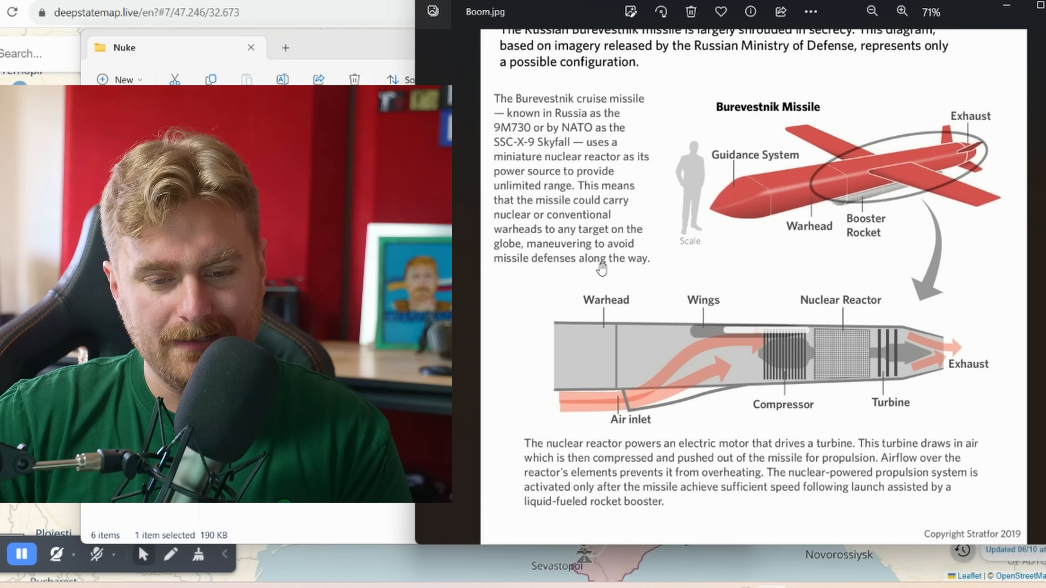
mouse_move(575, 276)
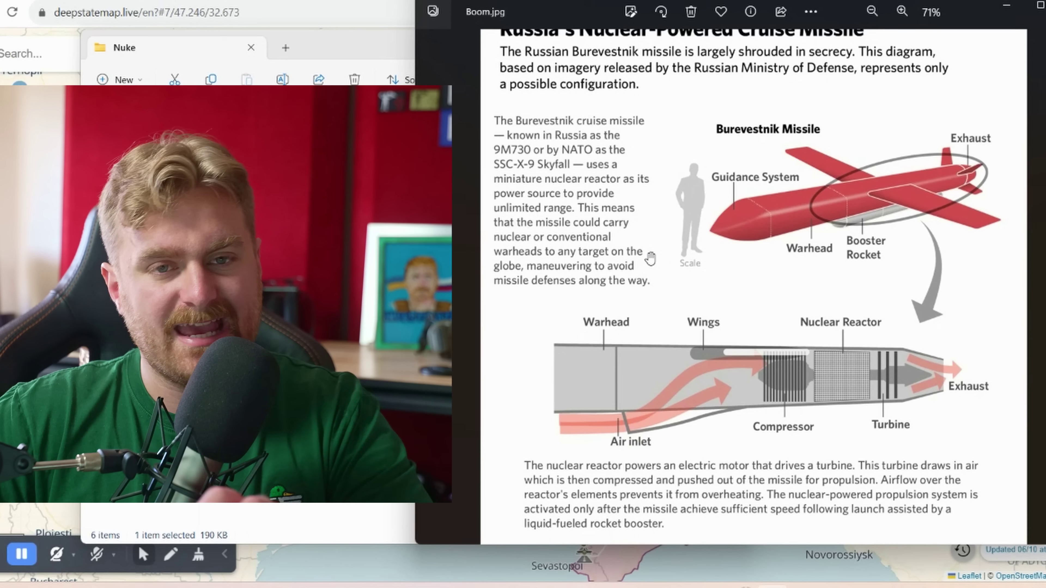
scroll("down", 3)
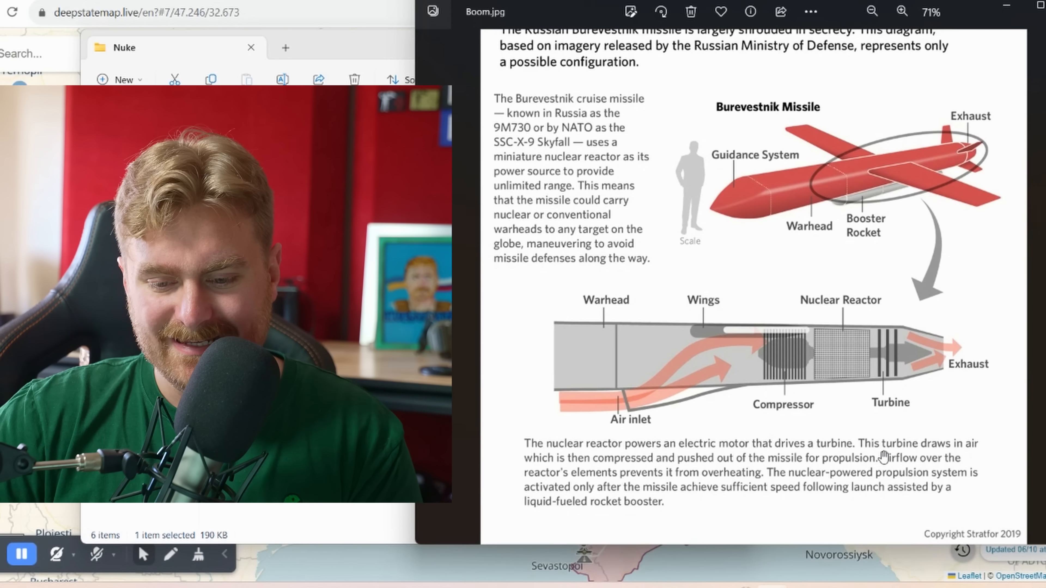
mouse_move(604, 478)
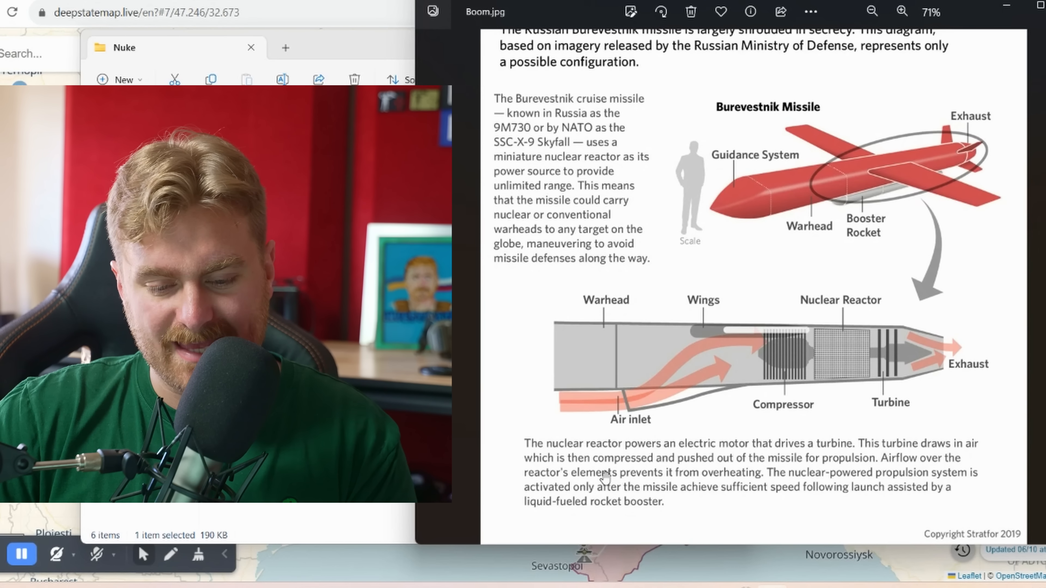
mouse_move(773, 467)
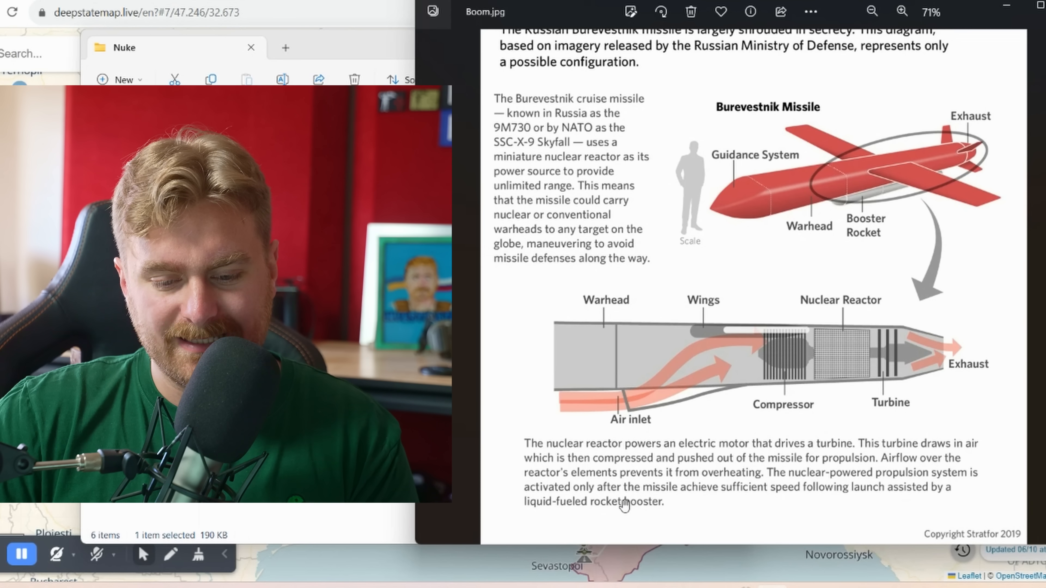
mouse_move(754, 507)
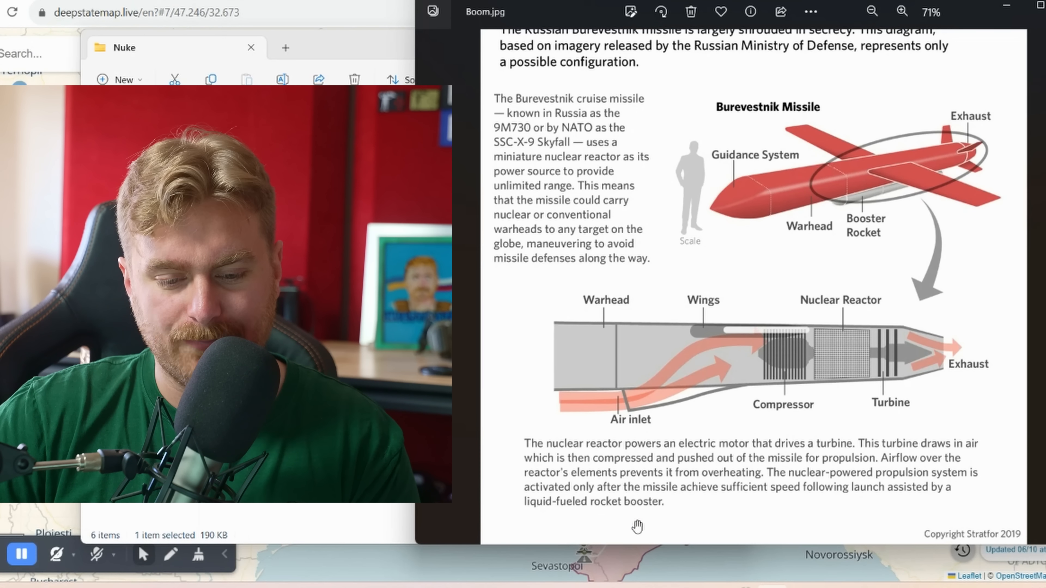
mouse_move(672, 517)
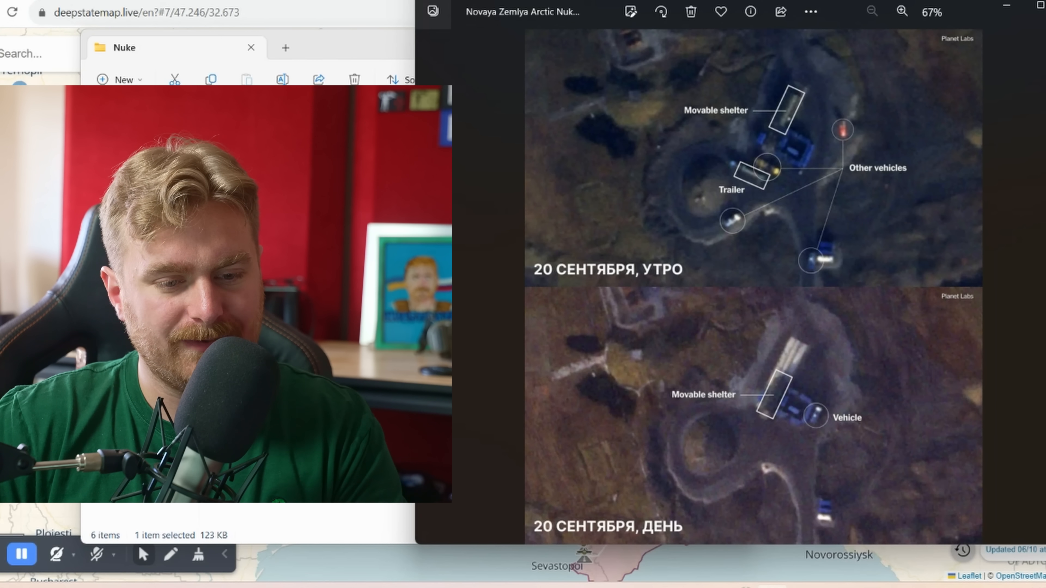
mouse_move(691, 302)
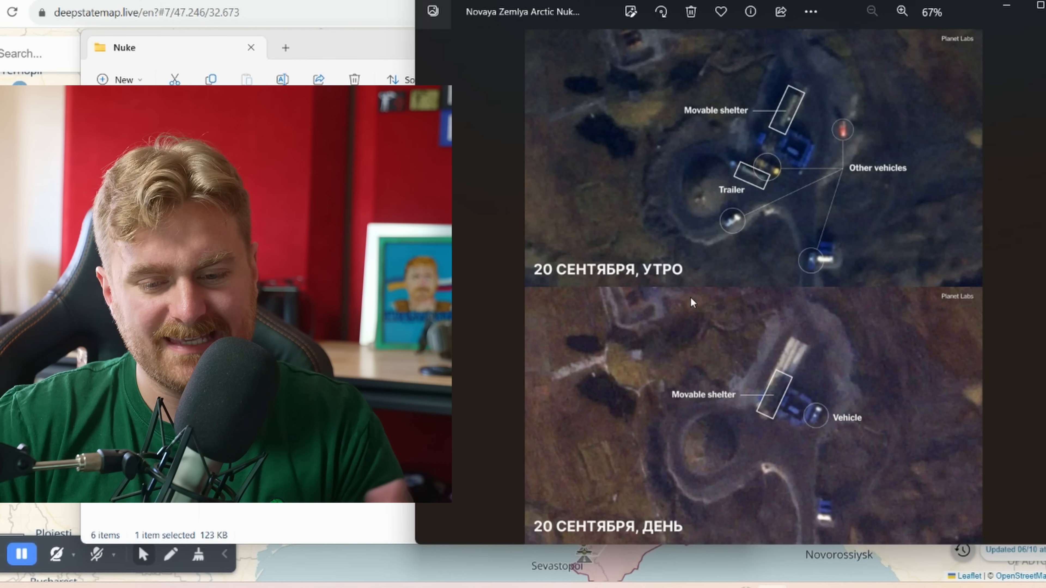
mouse_move(700, 305)
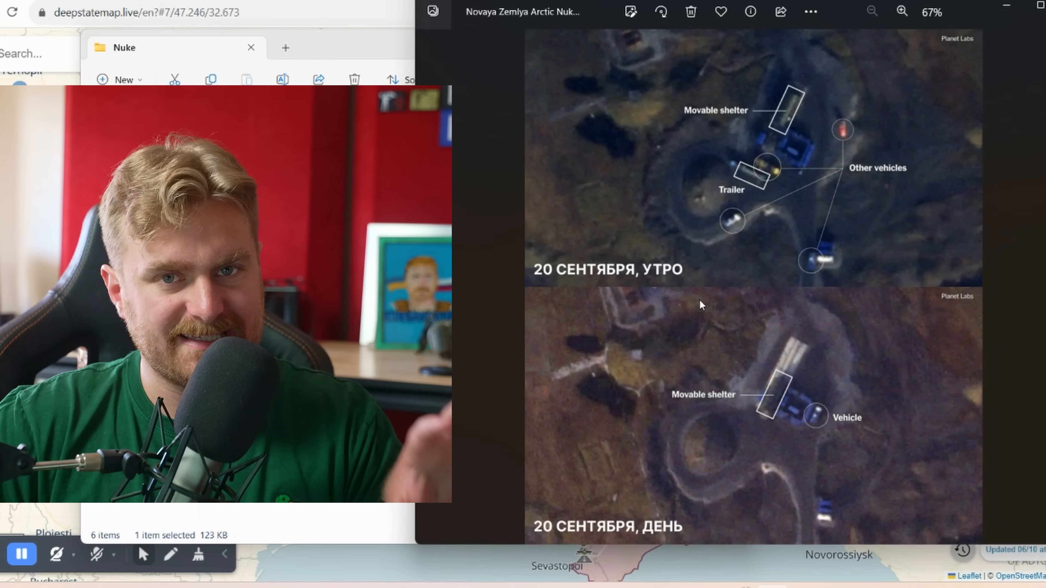
mouse_move(801, 299)
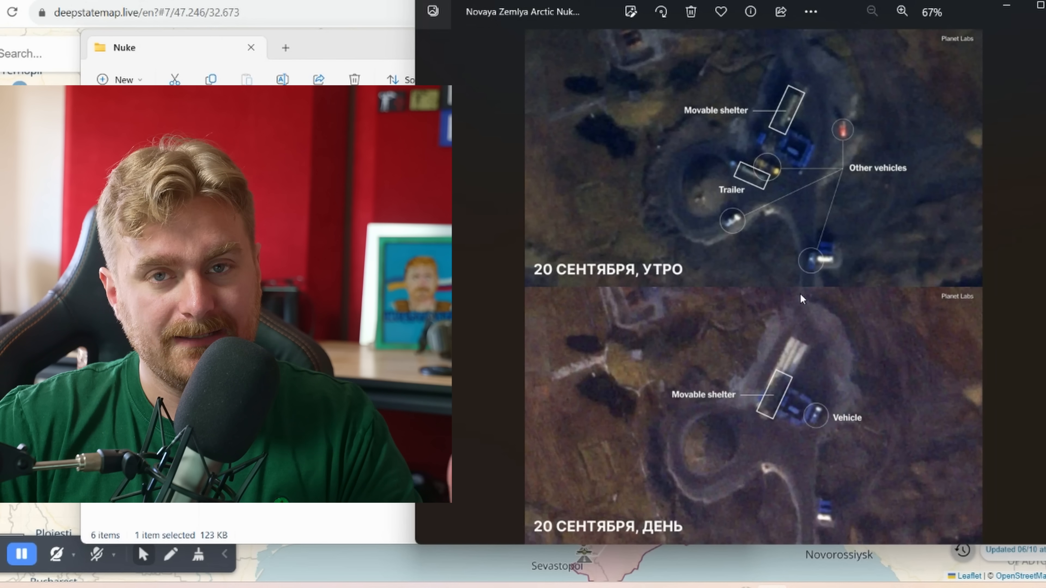
mouse_move(750, 412)
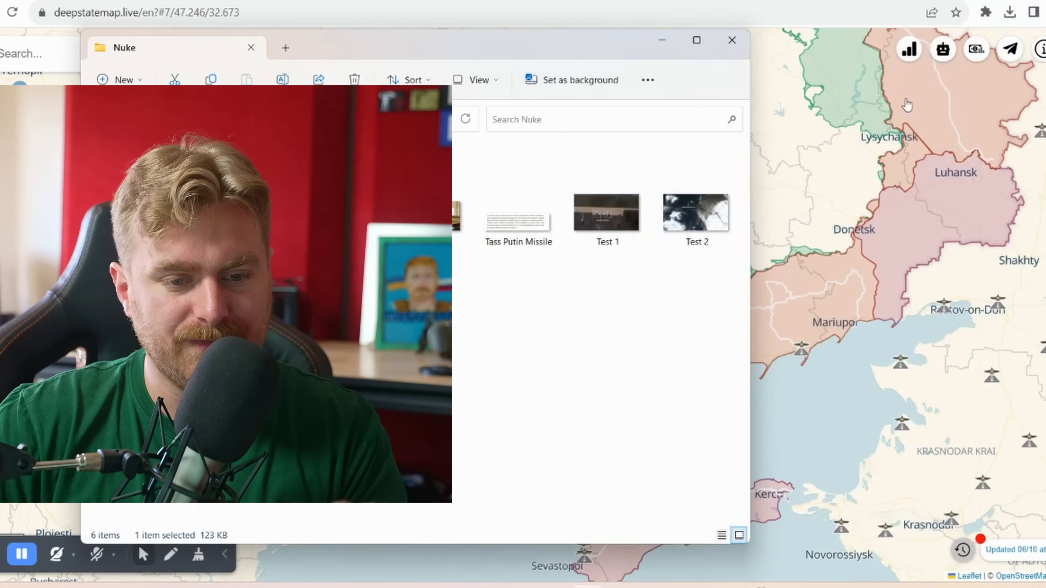
double_click(696, 212)
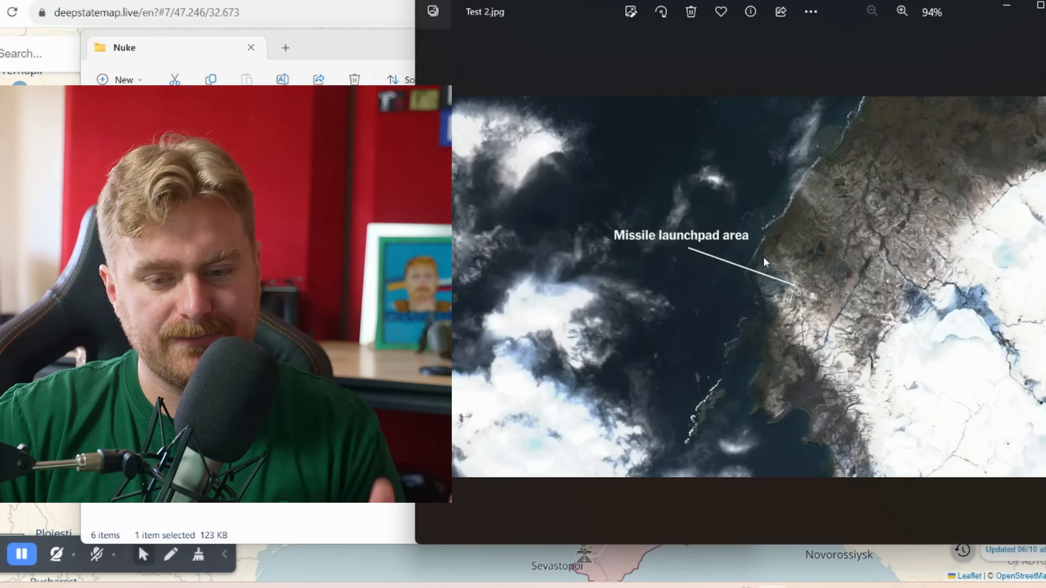
left_click(901, 12)
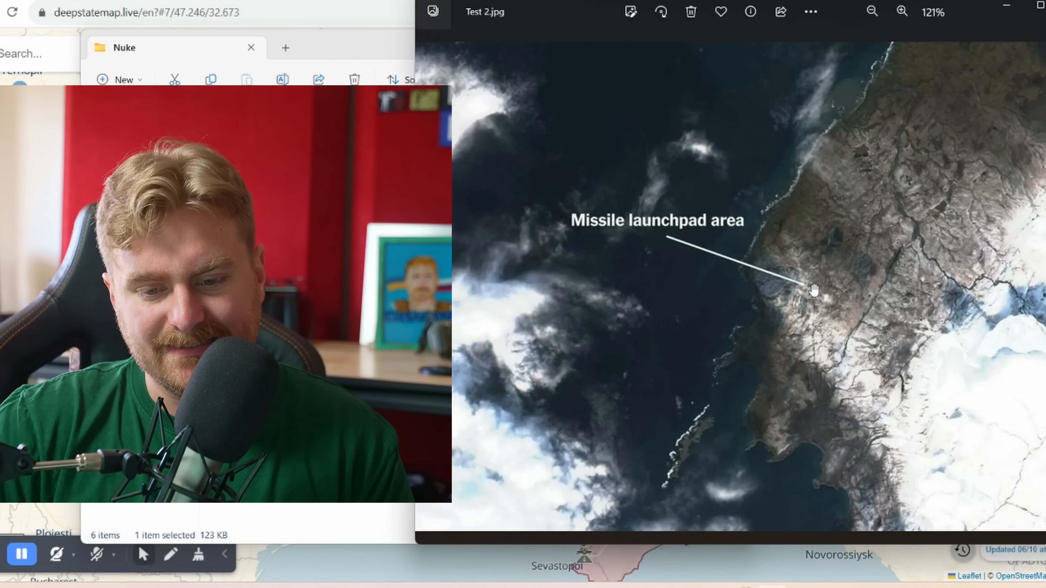
left_click(871, 12)
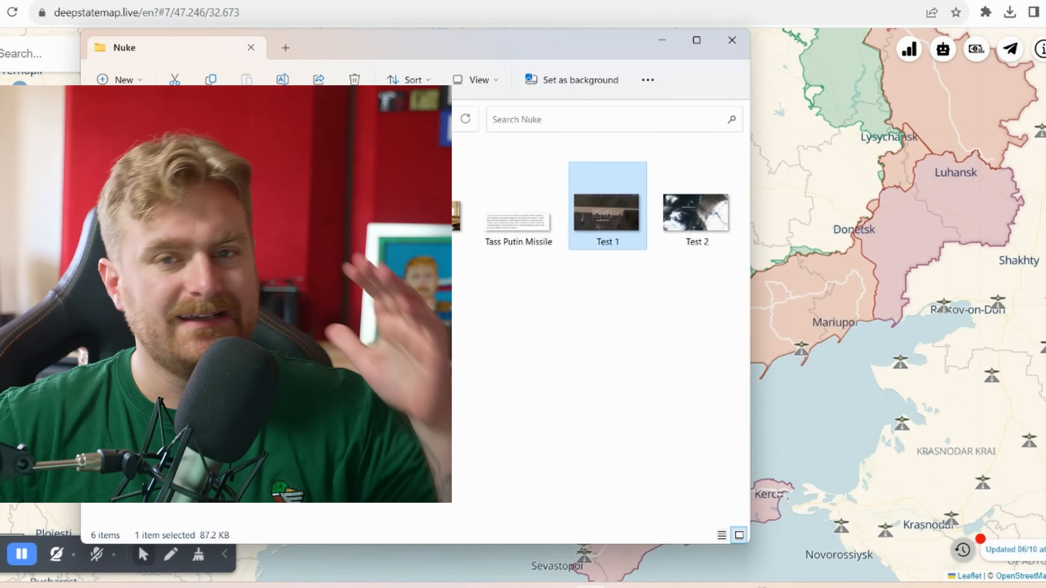
double_click(606, 211)
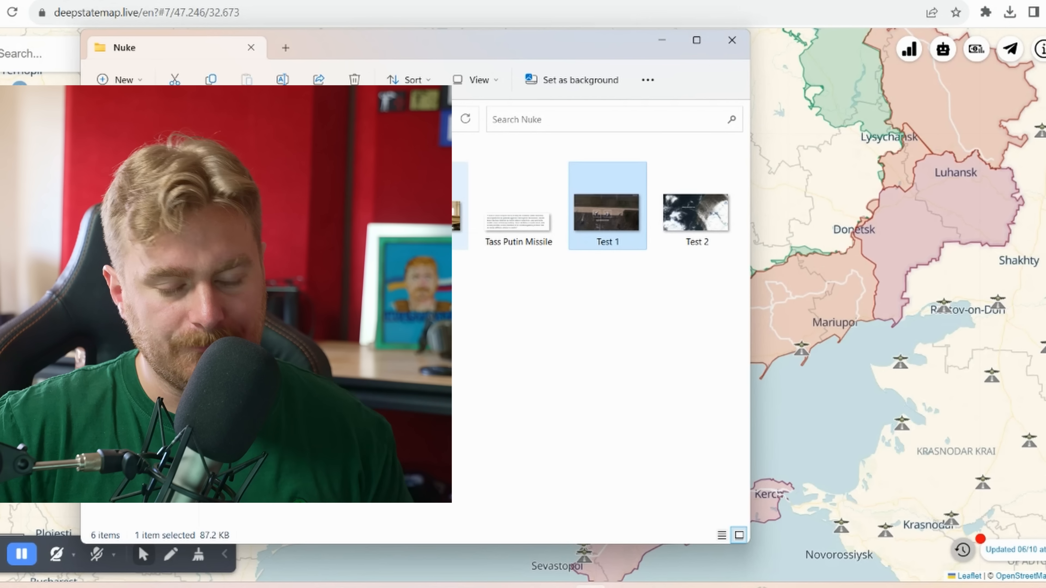
double_click(606, 213)
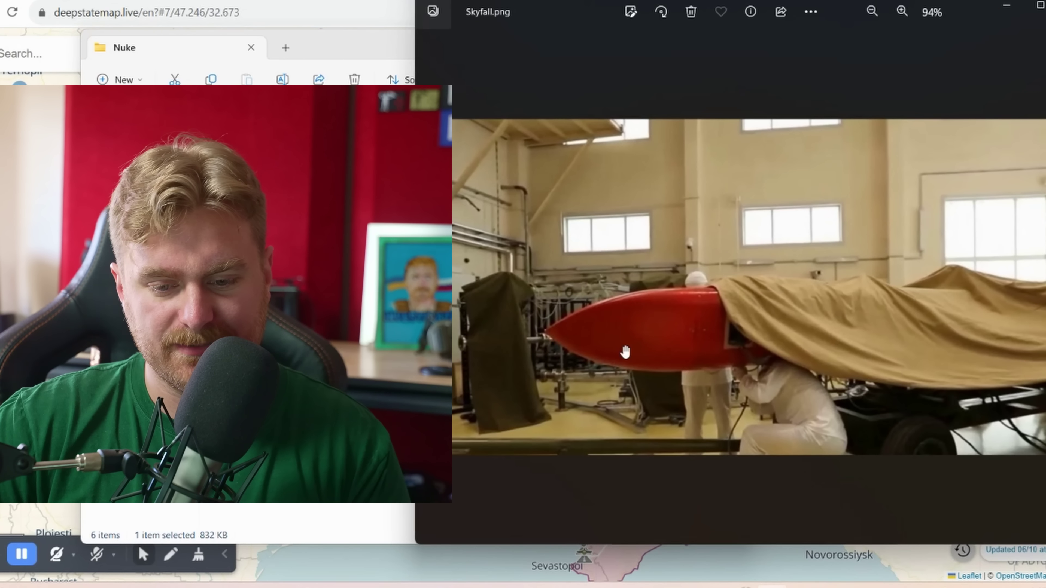
left_click(902, 12)
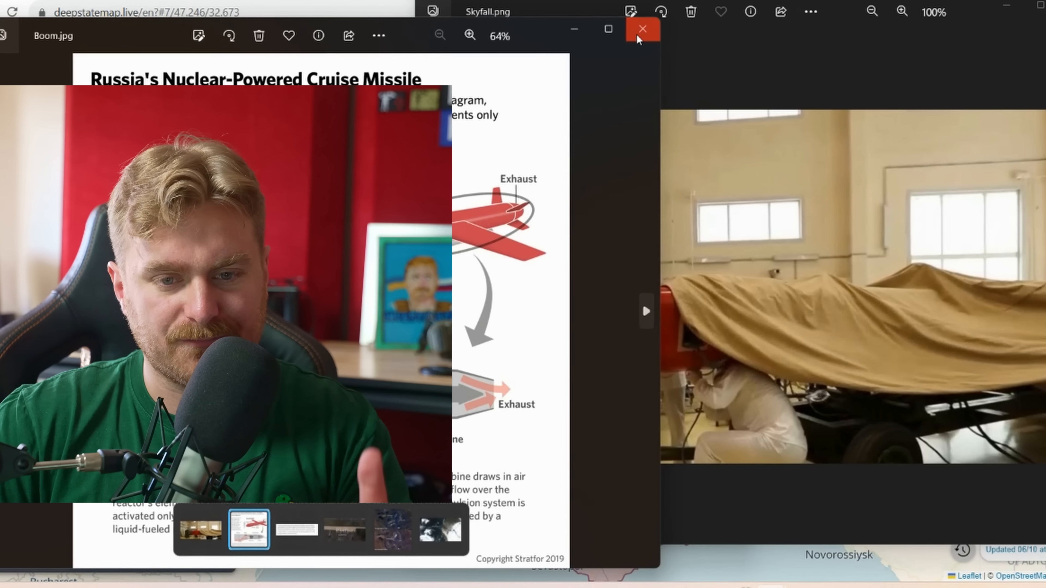
left_click(641, 29)
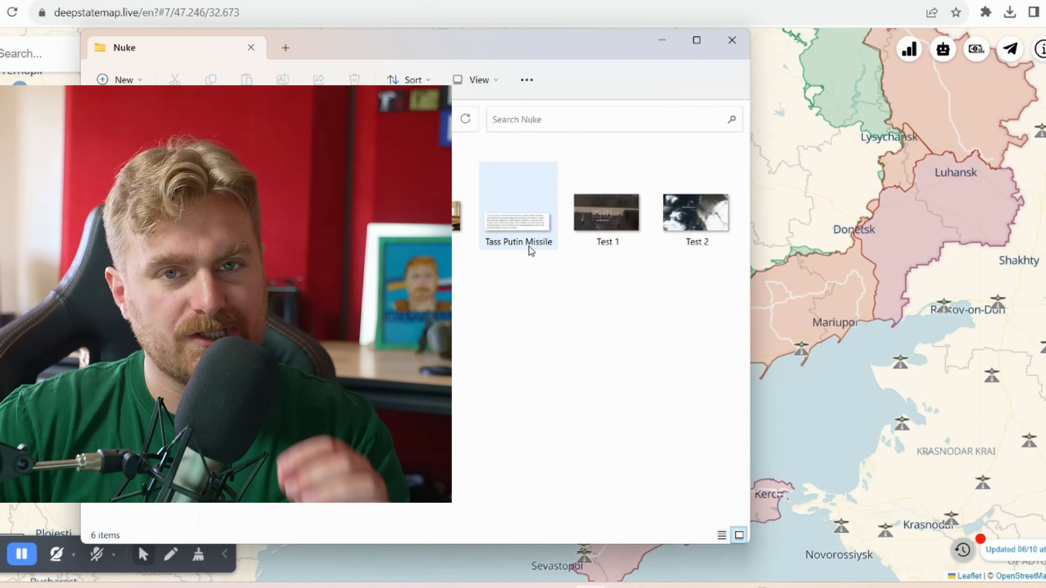
left_click(517, 203)
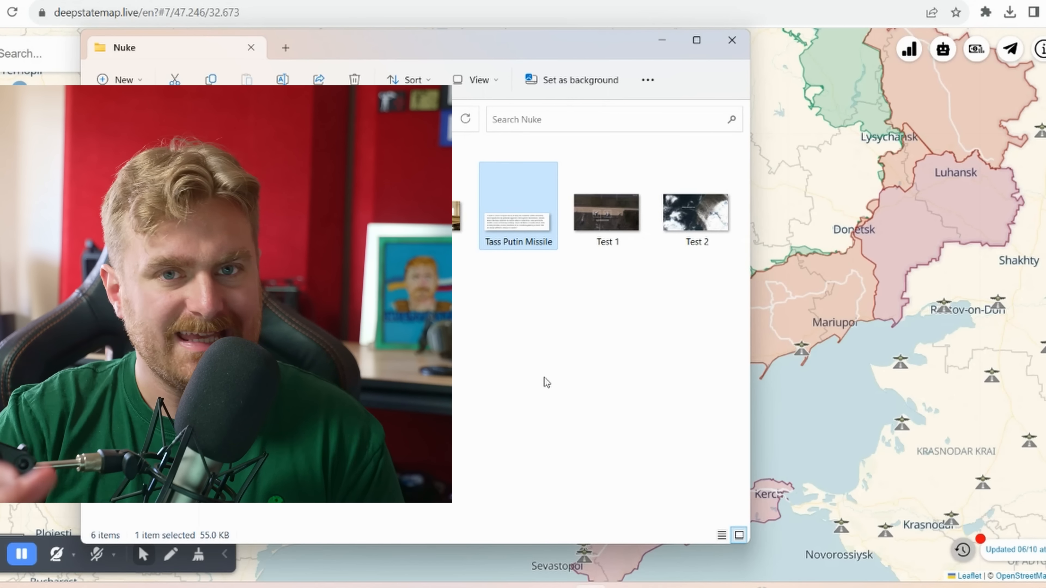